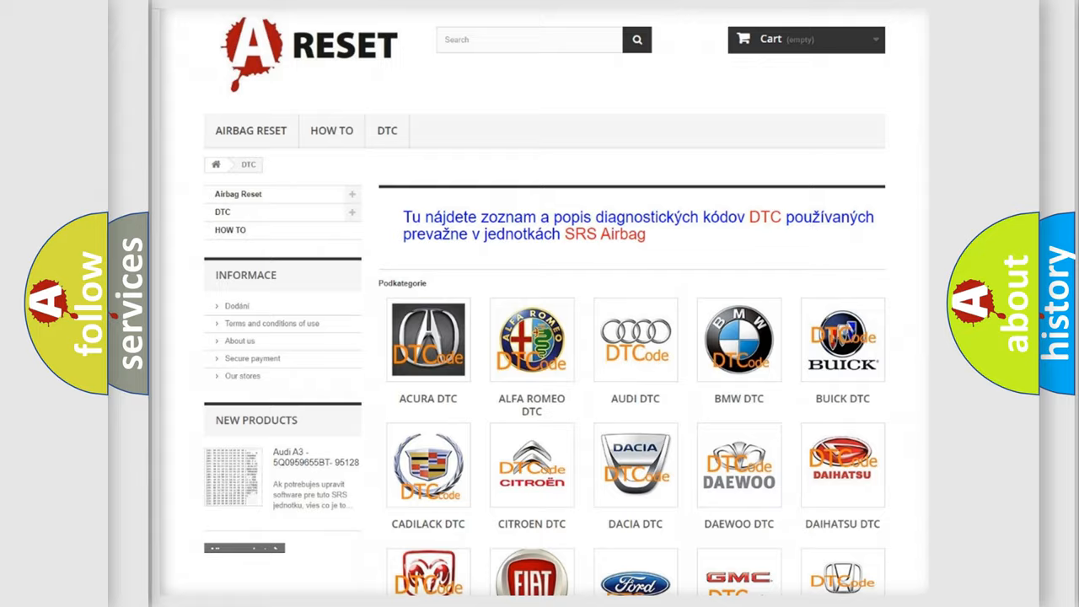
pyautogui.scroll(-3)
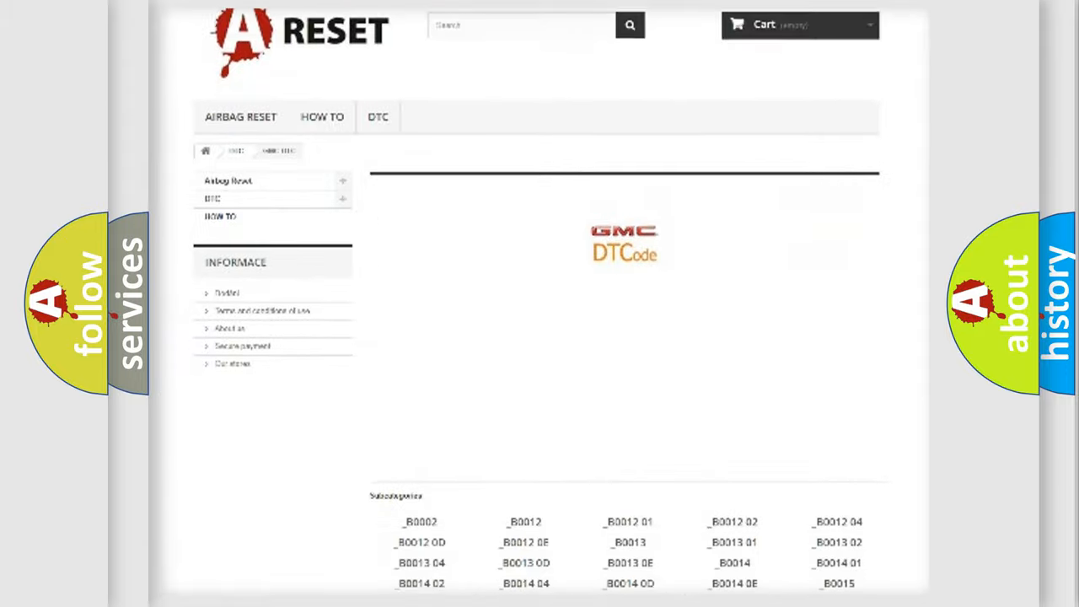
pyautogui.scroll(-3)
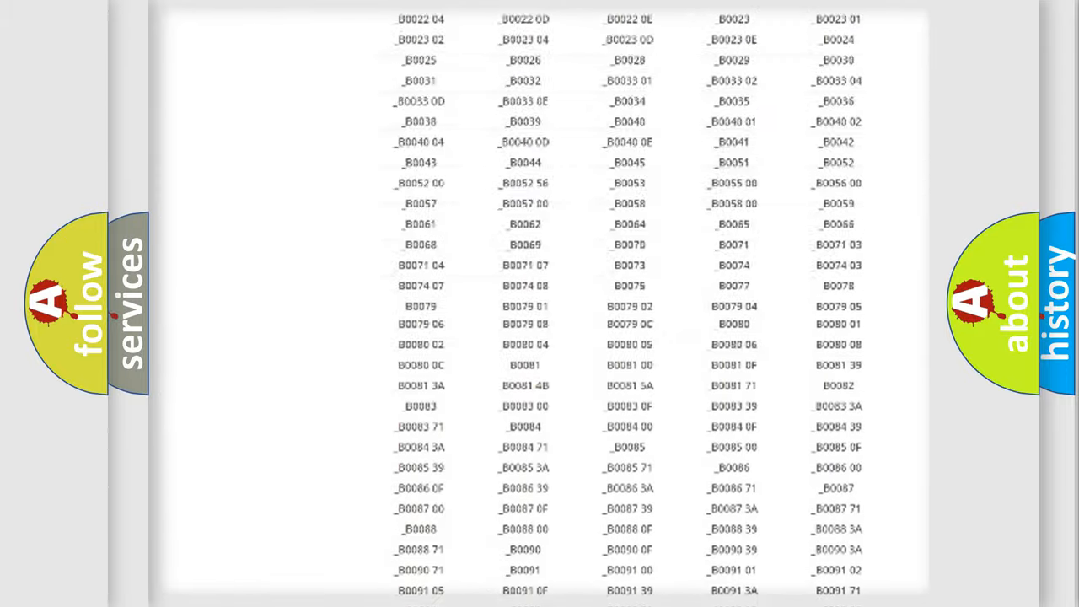
pyautogui.scroll(3)
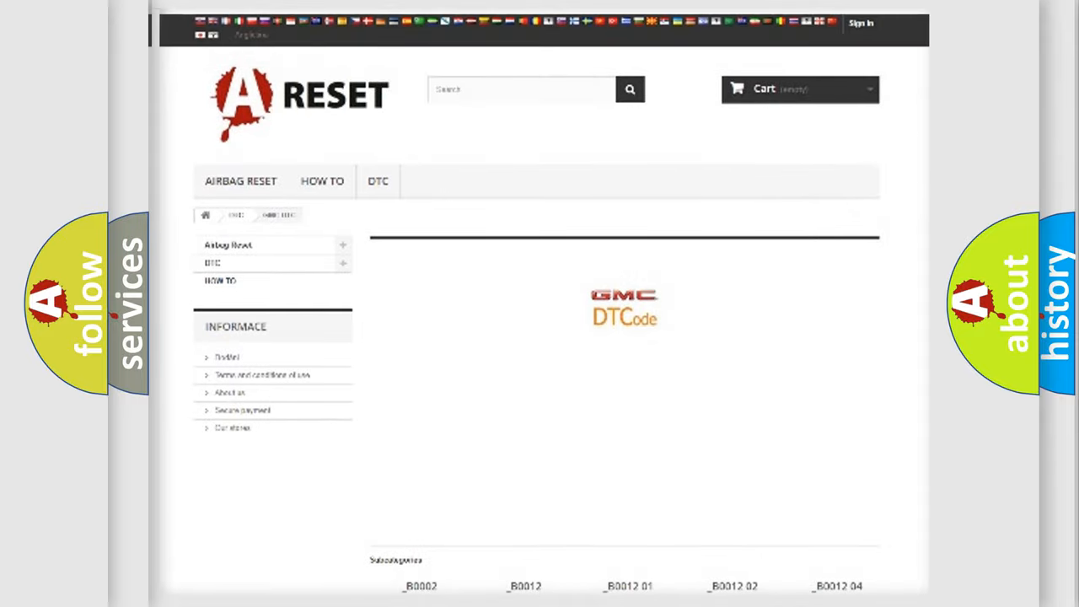